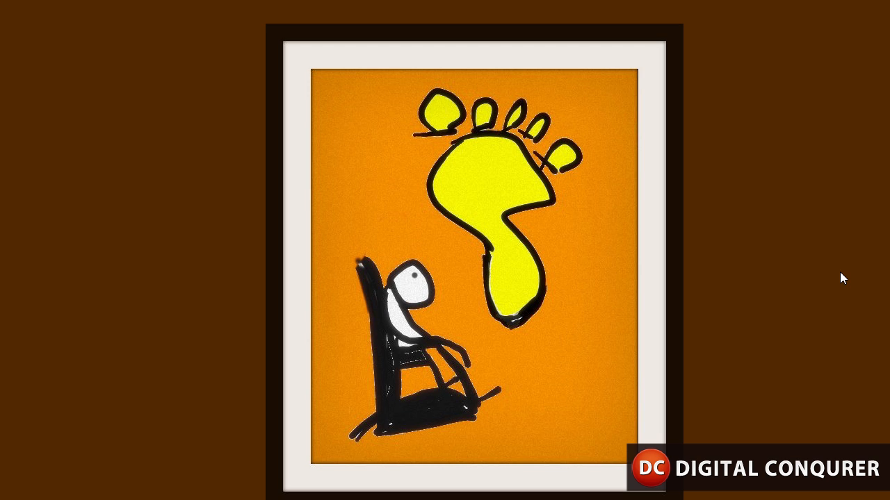
mouse_move(223, 182)
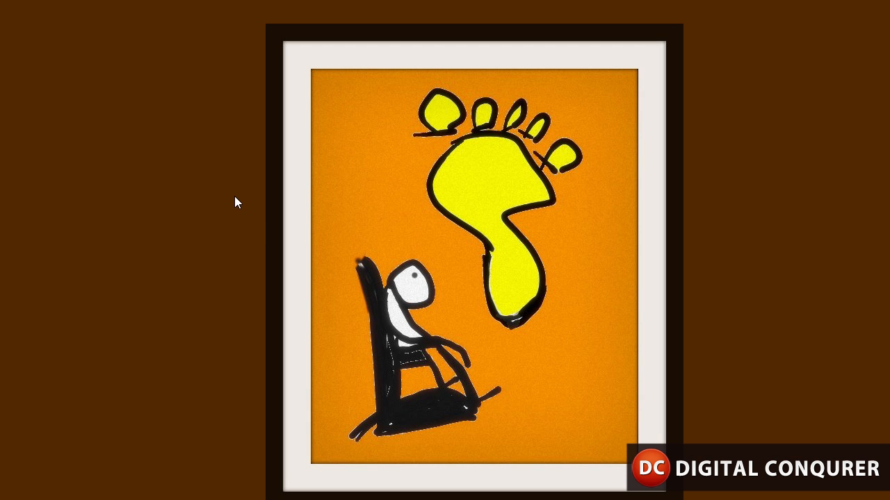
mouse_move(262, 233)
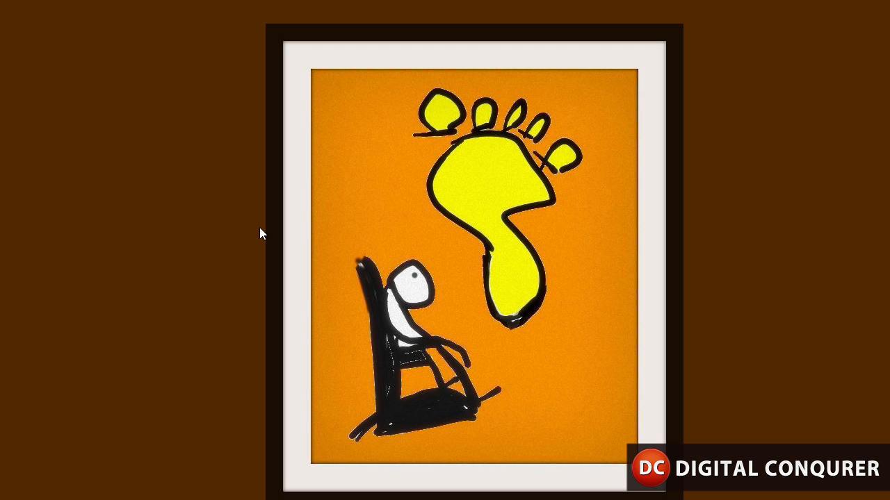
mouse_move(383, 251)
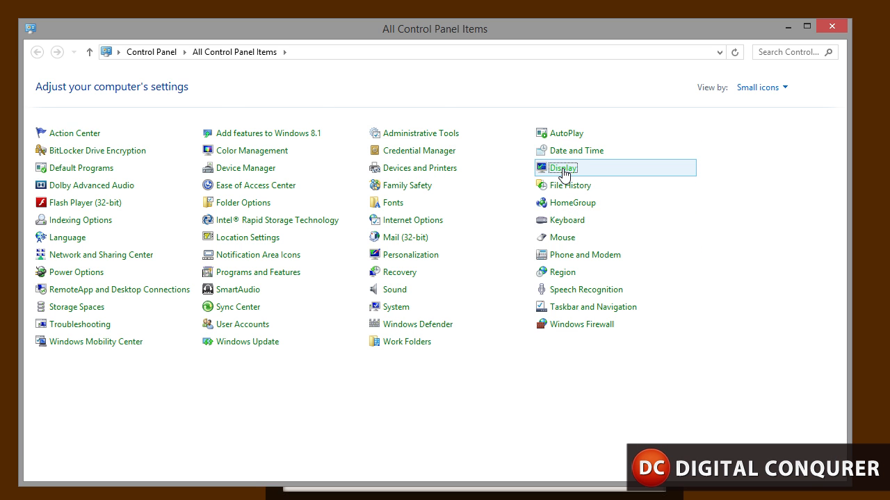
Step: Go from Display through Screen Resolution and Advanced settings to the adapter's Properties dialog
double_click(563, 167)
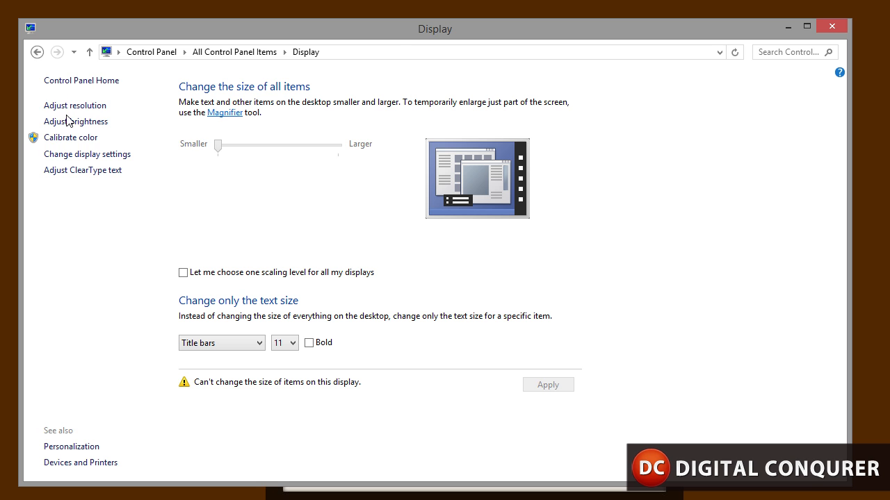
left_click(75, 105)
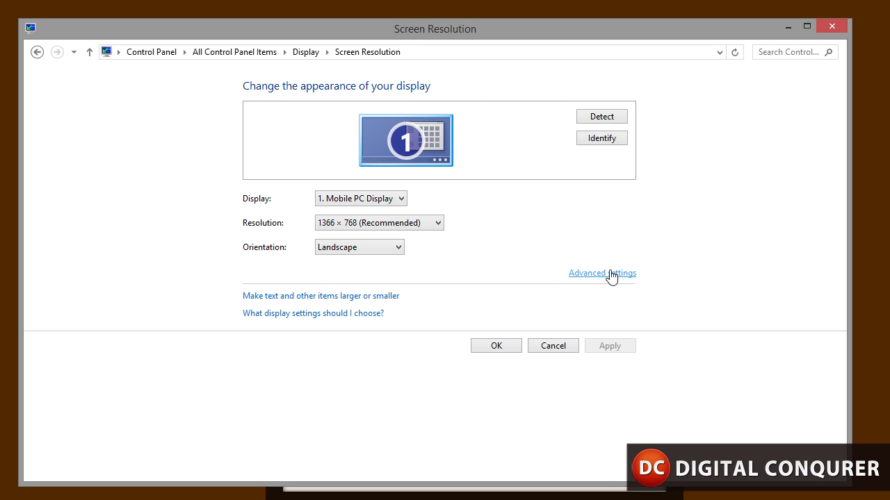
left_click(602, 272)
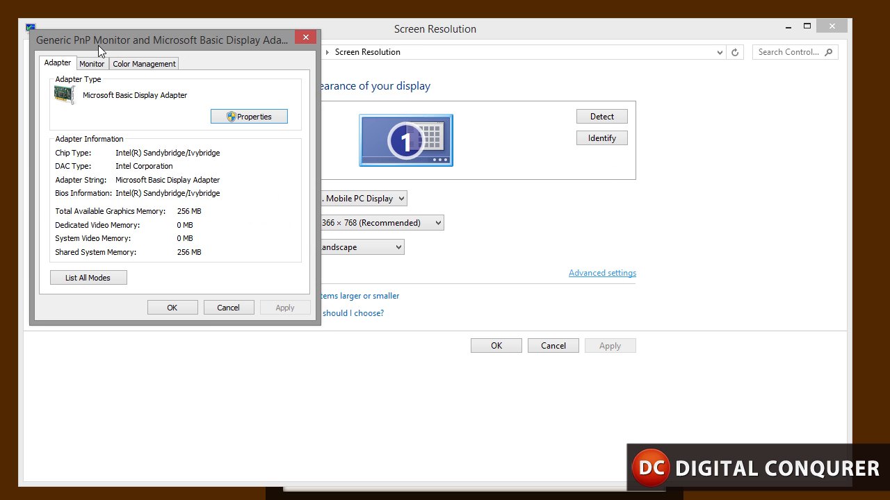
left_click(249, 116)
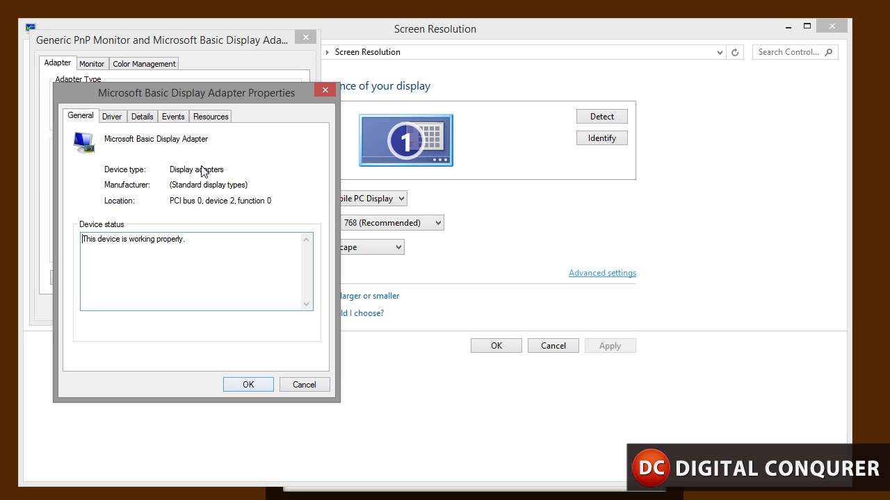
Step: Launch Update Driver from the Microsoft Basic Display Adapter's Driver tab
left_click(112, 116)
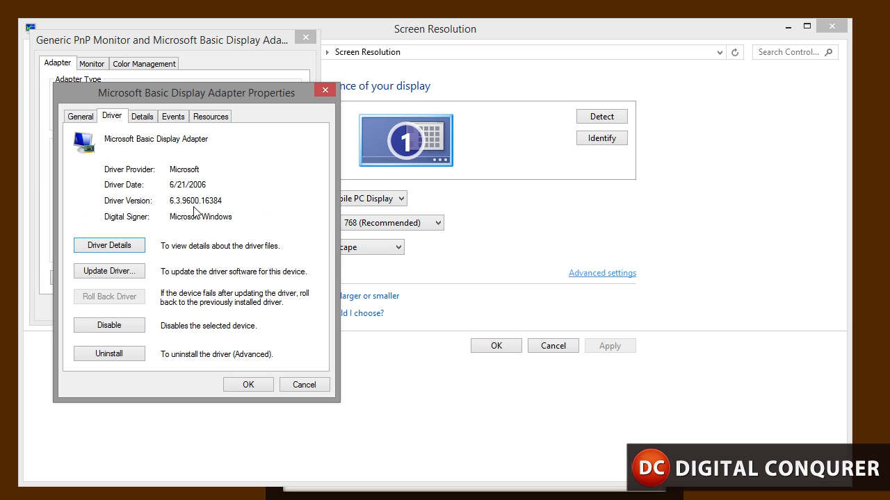
mouse_move(410, 428)
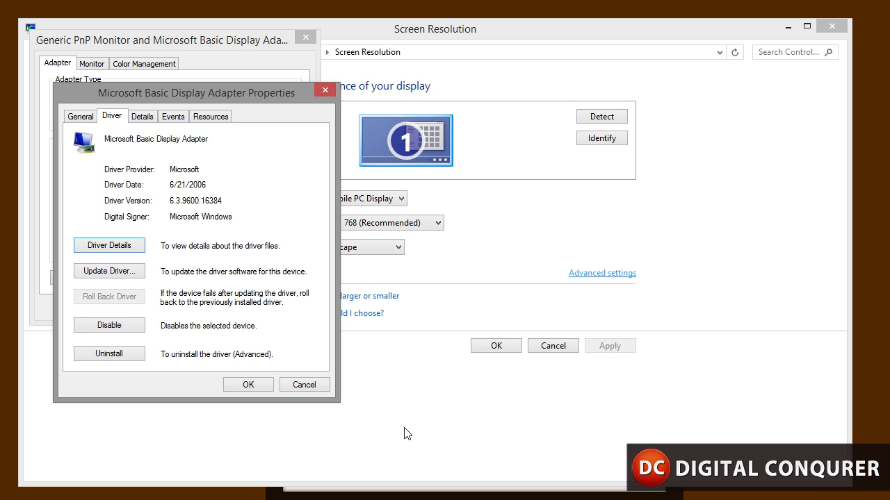
mouse_move(156, 275)
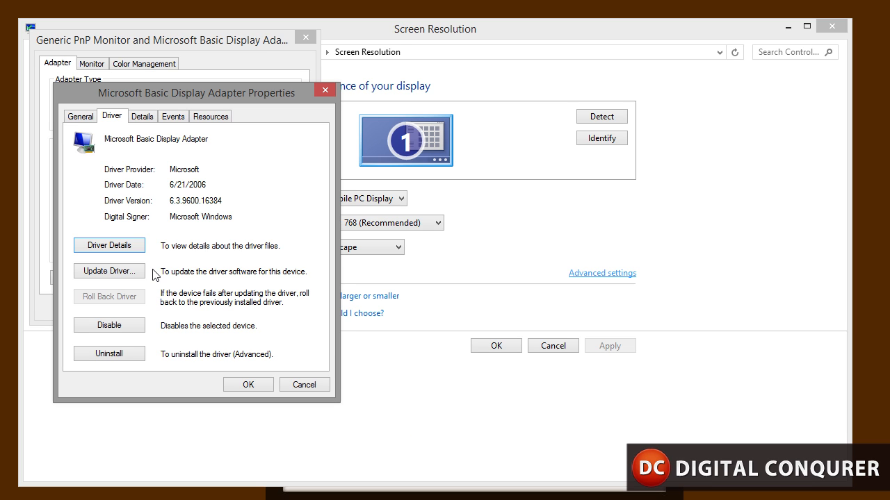
left_click(108, 271)
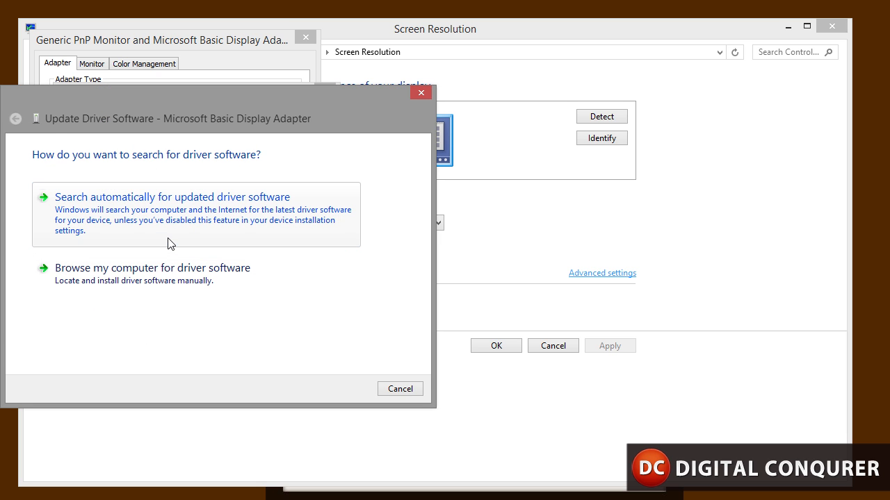
mouse_move(151, 280)
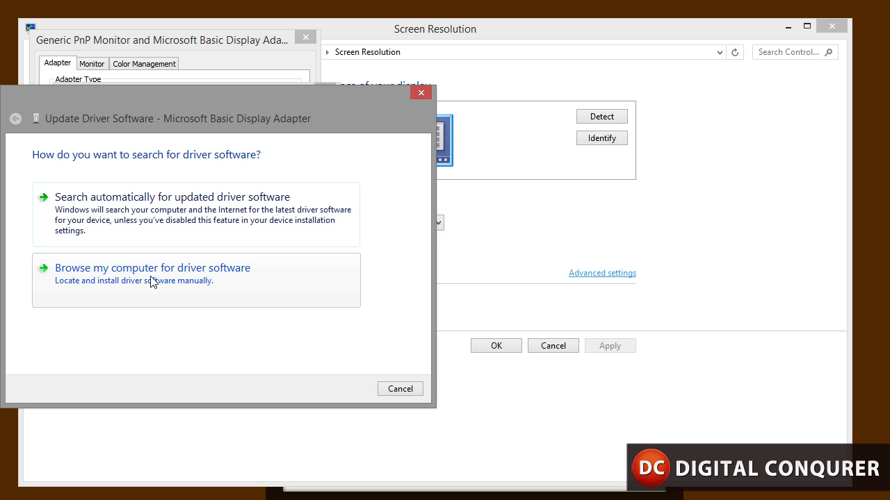
Step: Select 'Browse my computer for driver software' in the update wizard
left_click(152, 267)
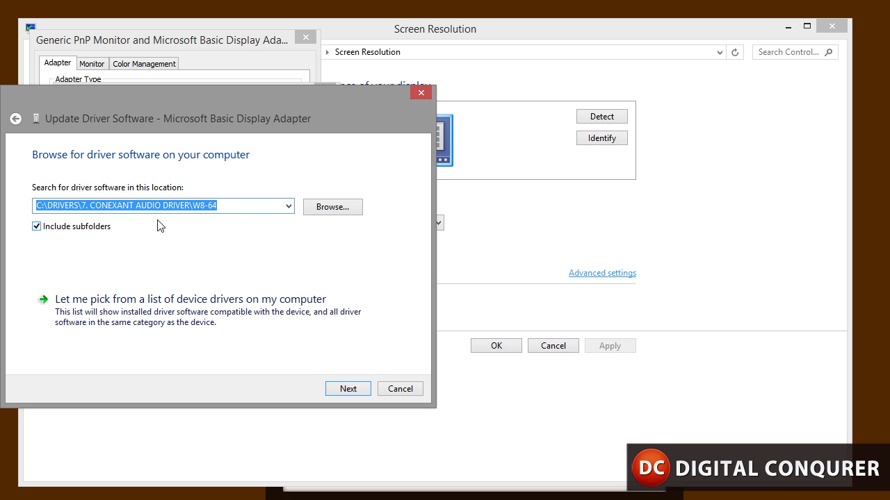
mouse_move(264, 330)
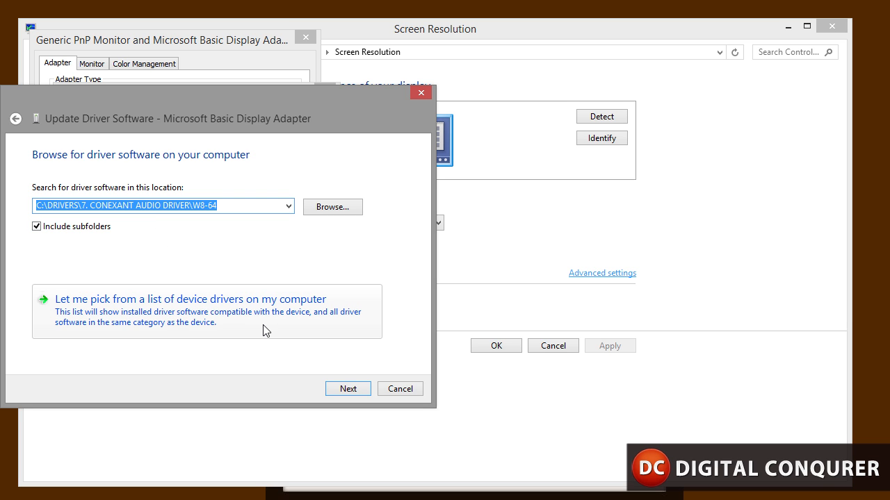
Step: Pick Microsoft Basic Display Adapter from the installed driver list and install it
left_click(191, 299)
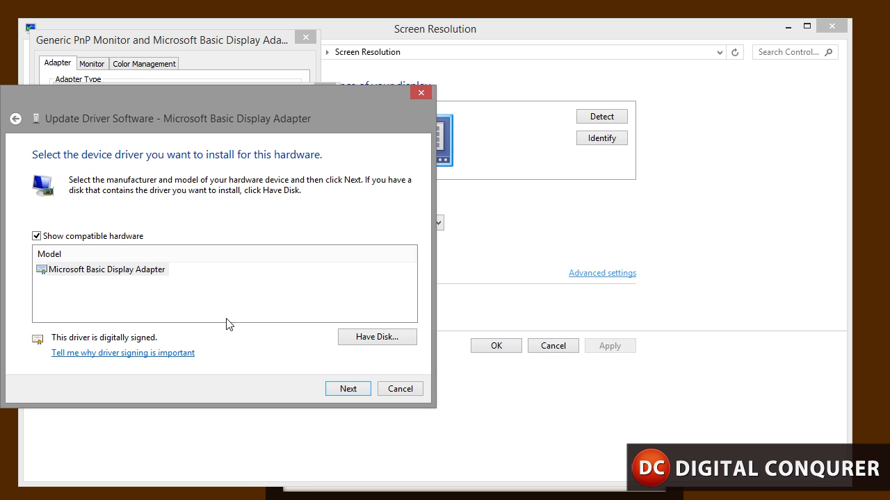
mouse_move(172, 237)
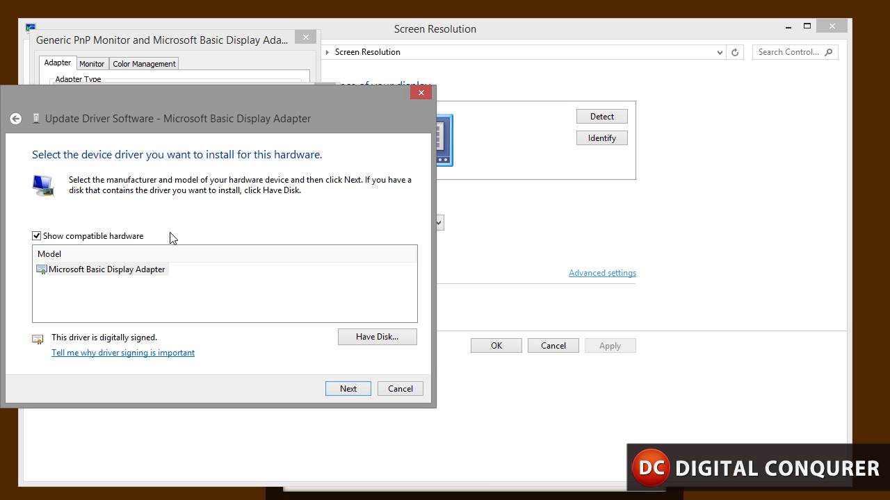
left_click(106, 269)
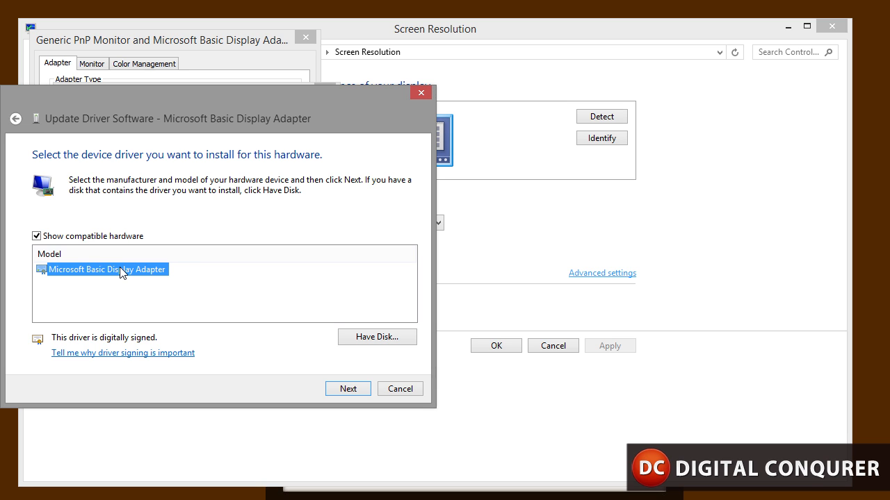
mouse_move(86, 283)
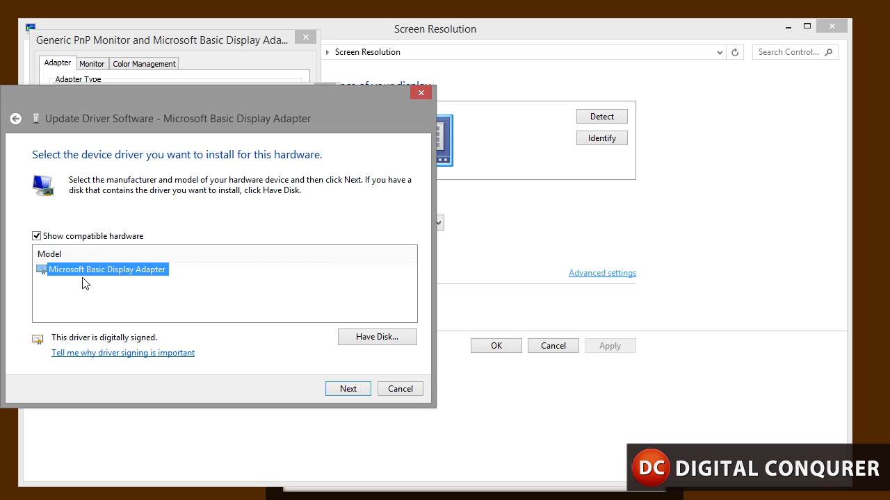
mouse_move(121, 277)
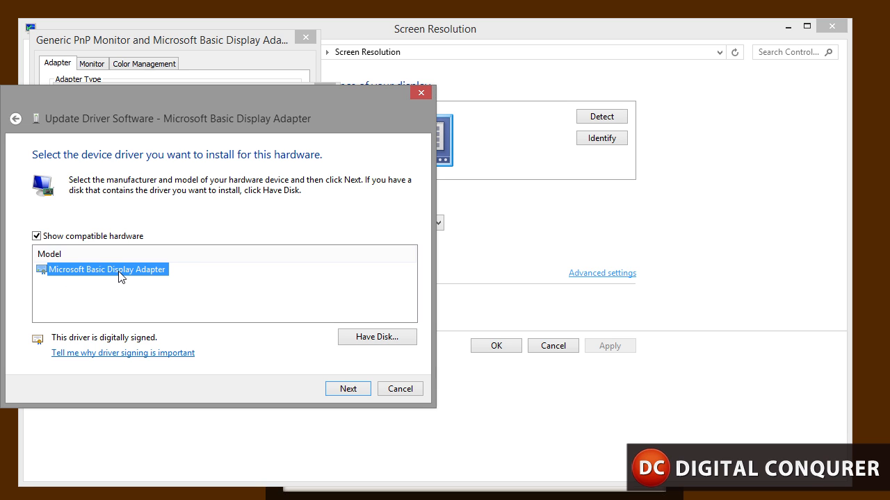
mouse_move(165, 274)
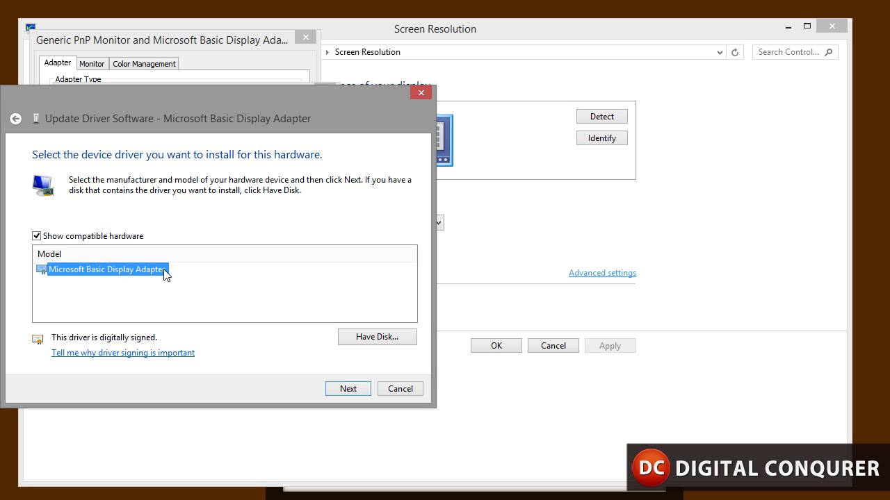
left_click(348, 388)
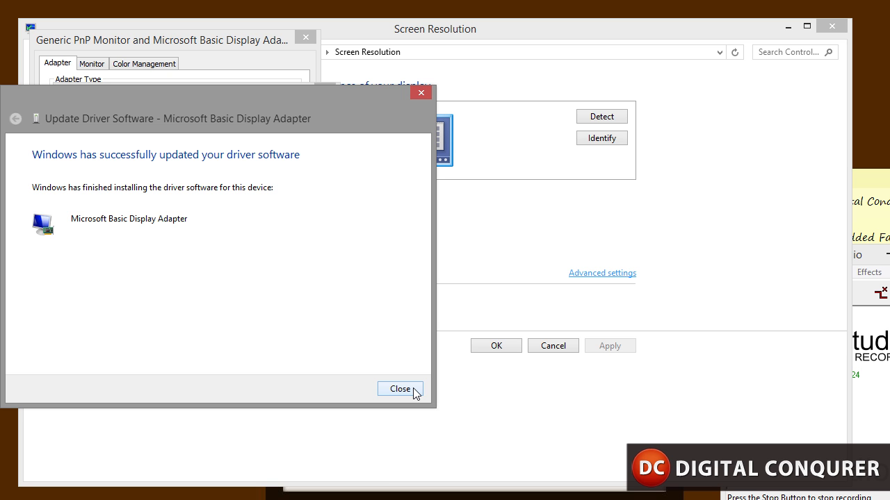
Step: Dismiss the driver update success wizard and the adapter properties dialog
left_click(400, 389)
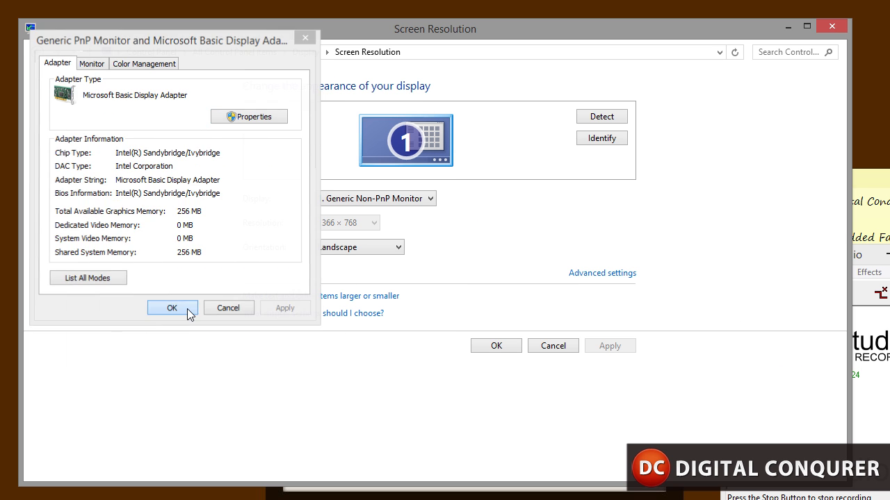
left_click(172, 308)
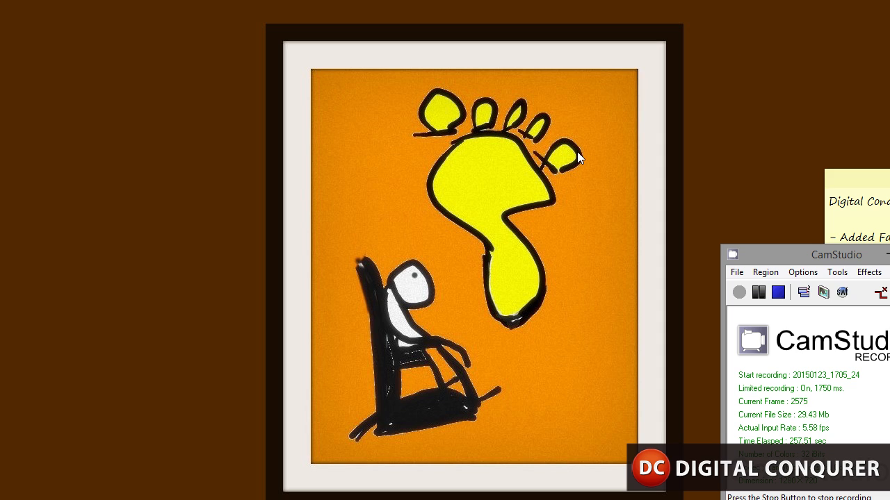